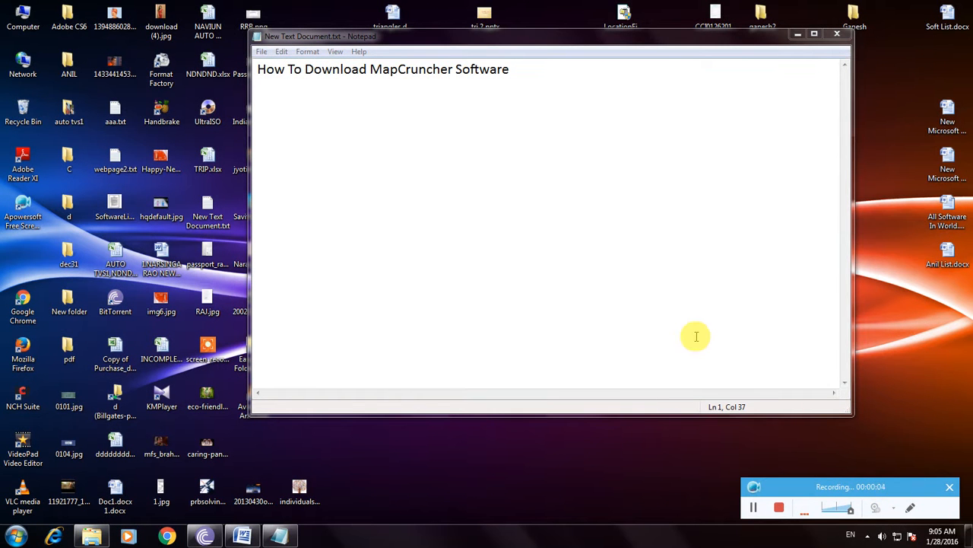
{"action": "mouse_move", "coordinate": [832, 312]}
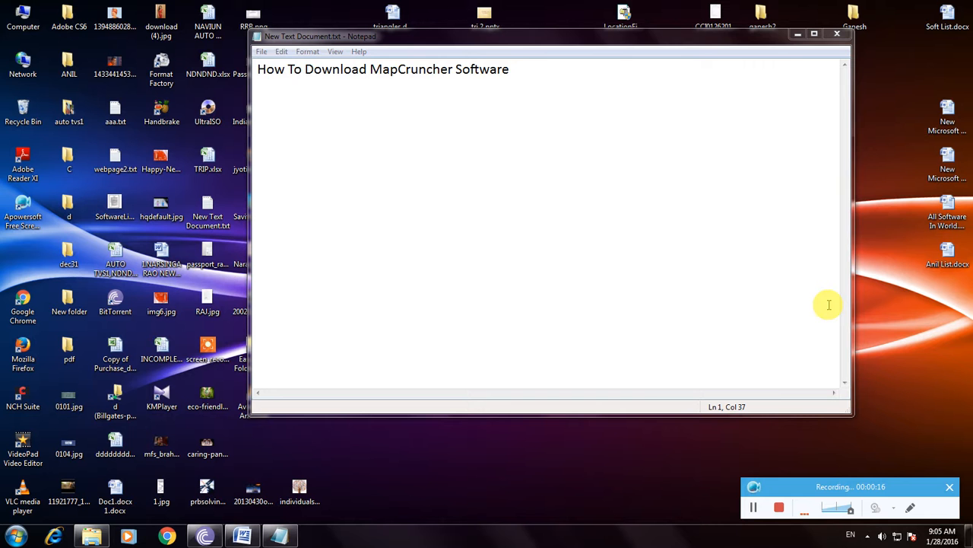
{"action": "mouse_move", "coordinate": [850, 219]}
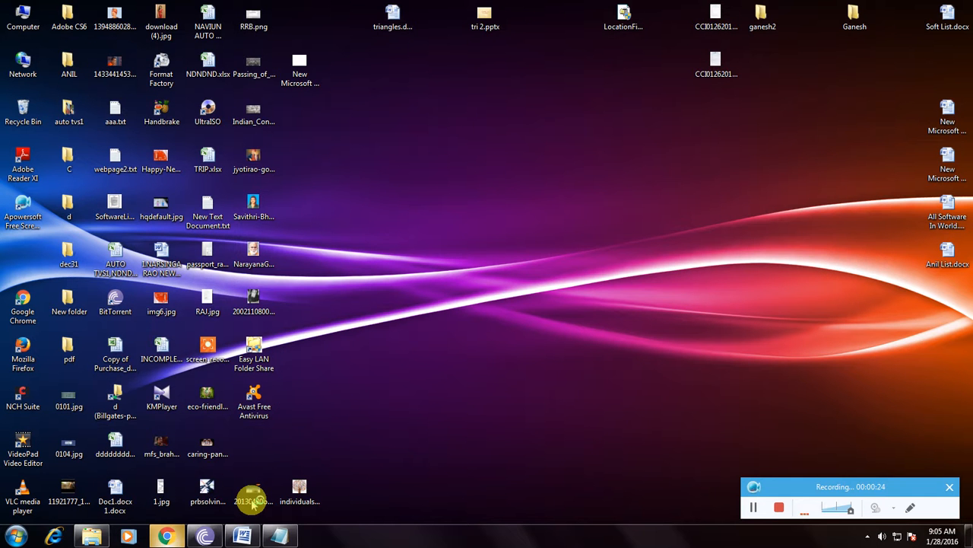
{"action": "mouse_move", "coordinate": [429, 122]}
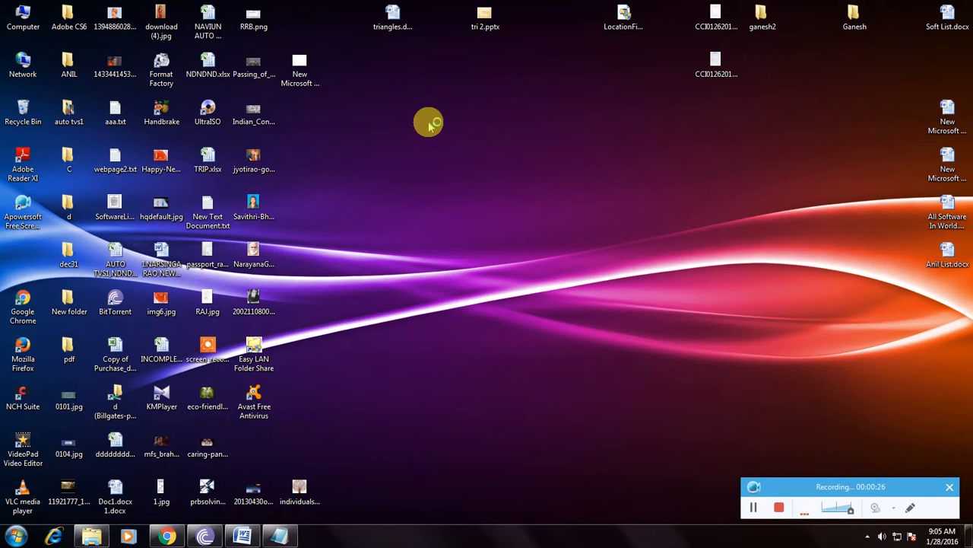
{"action": "mouse_move", "coordinate": [468, 61]}
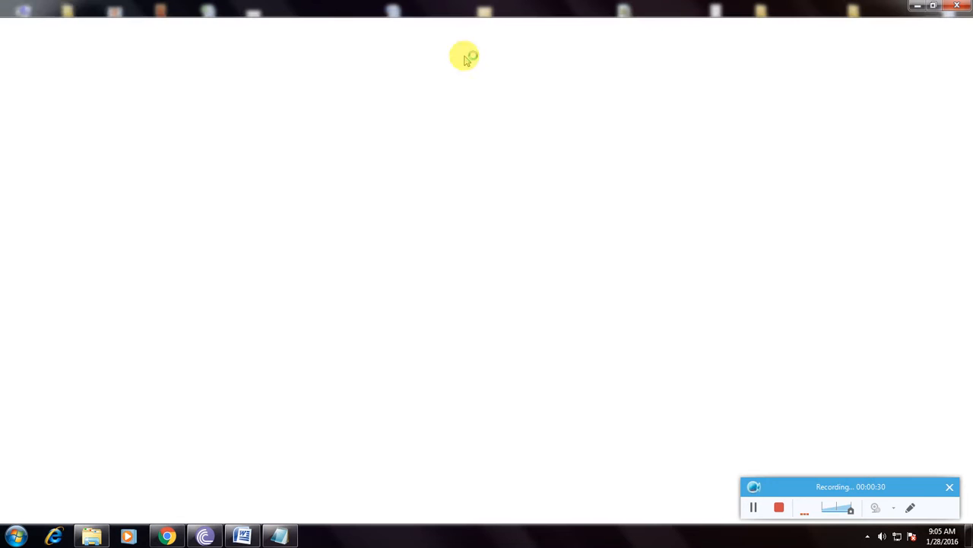
Step: Search Google for 'download MapCruncher' from the address bar suggestion
{"action": "type", "text": "download"}
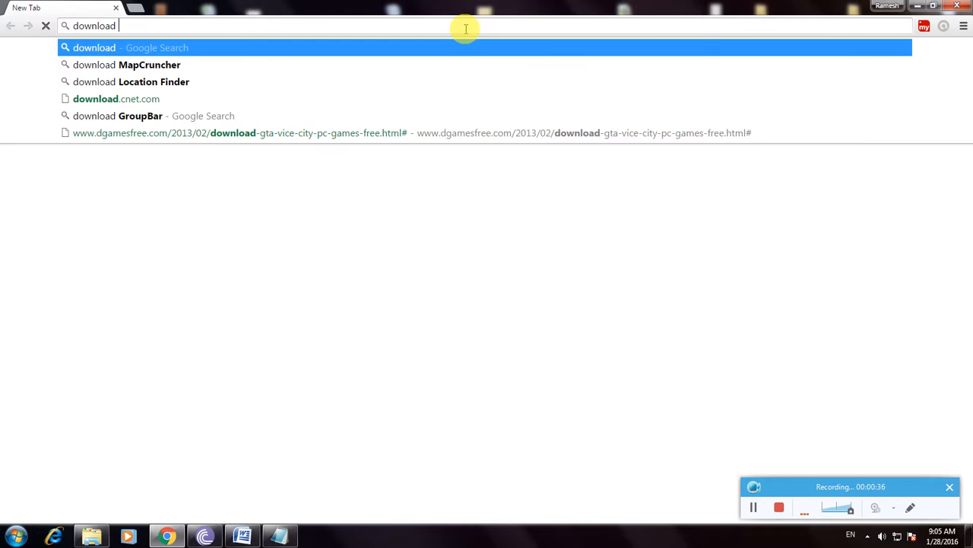
{"action": "left_click", "coordinate": [149, 64]}
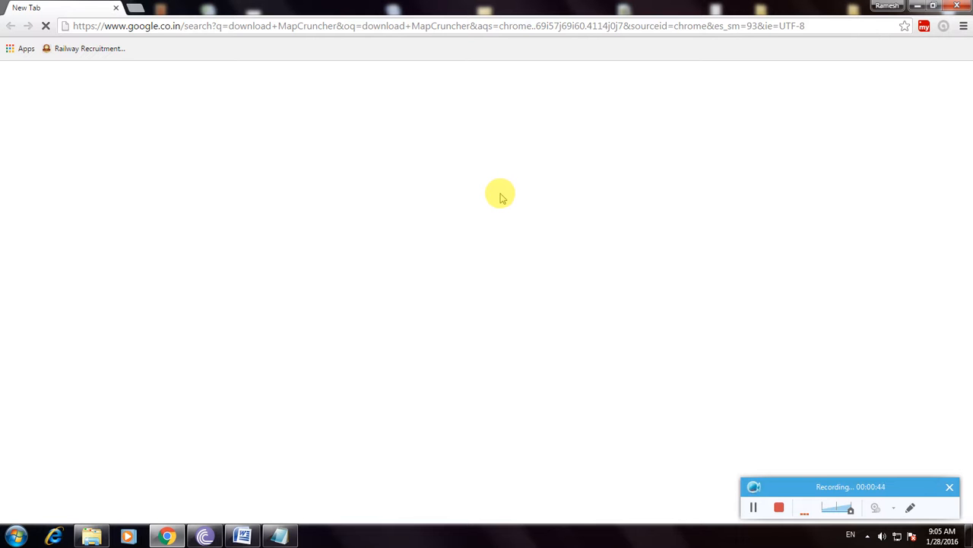
{"action": "mouse_move", "coordinate": [464, 195]}
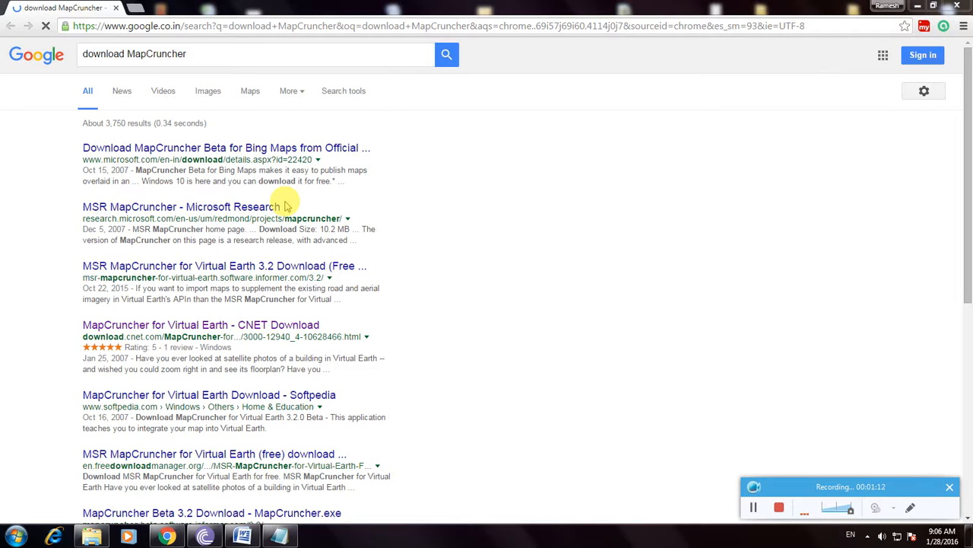
{"action": "mouse_move", "coordinate": [308, 315]}
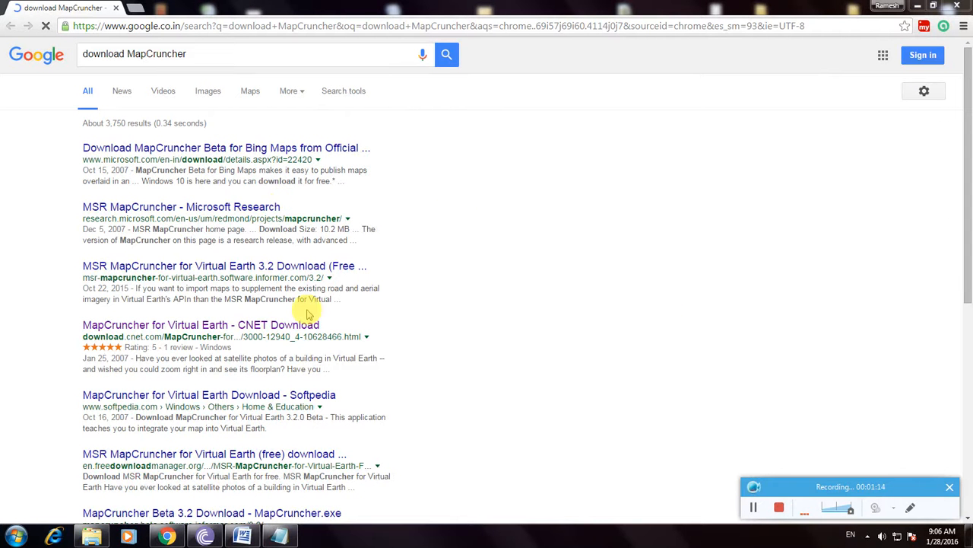
{"action": "mouse_move", "coordinate": [170, 325]}
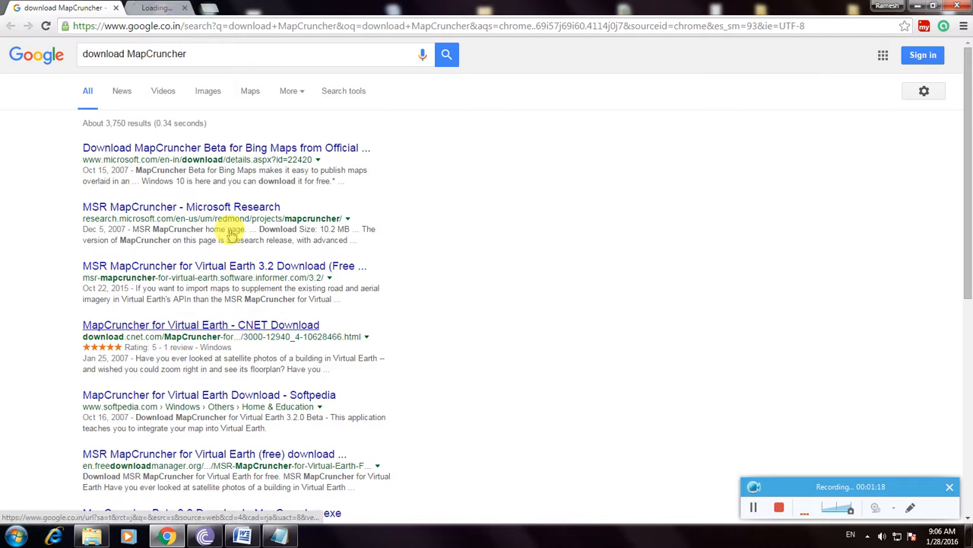
Step: Open the 'MapCruncher for Virtual Earth - CNET Download' result
{"action": "left_click", "coordinate": [201, 326]}
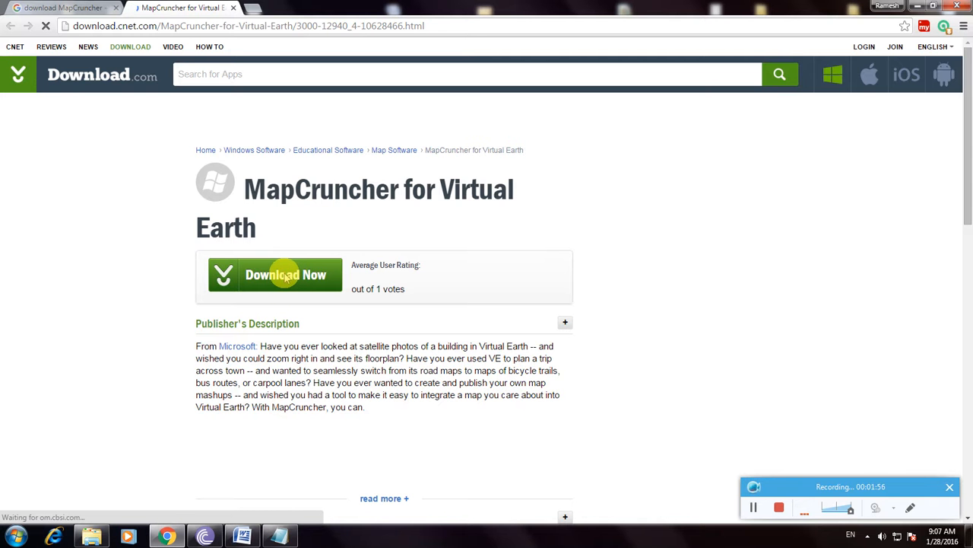
Step: Start the MapCruncher download via Download Now, retrying as ads shift the page
{"action": "left_click", "coordinate": [274, 262]}
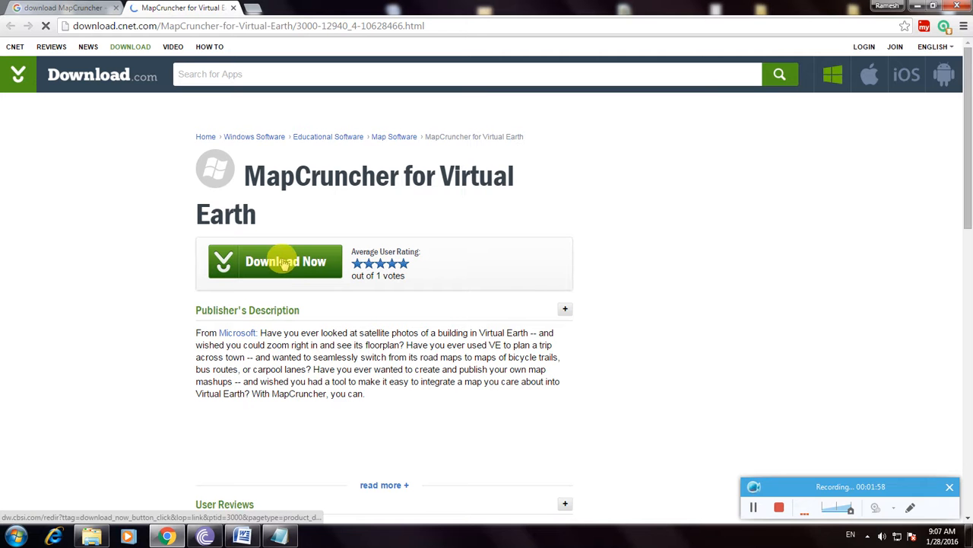
{"action": "left_click", "coordinate": [286, 262]}
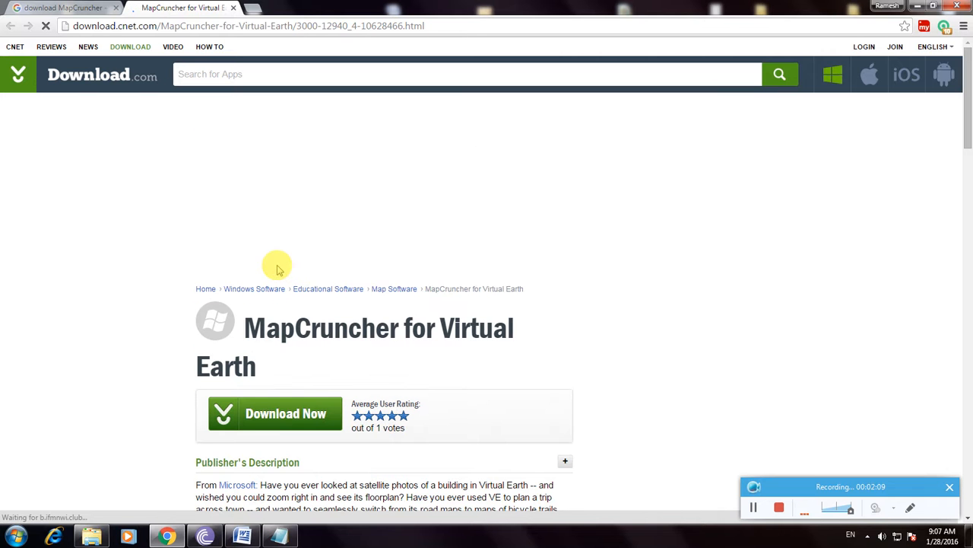
{"action": "mouse_move", "coordinate": [271, 432]}
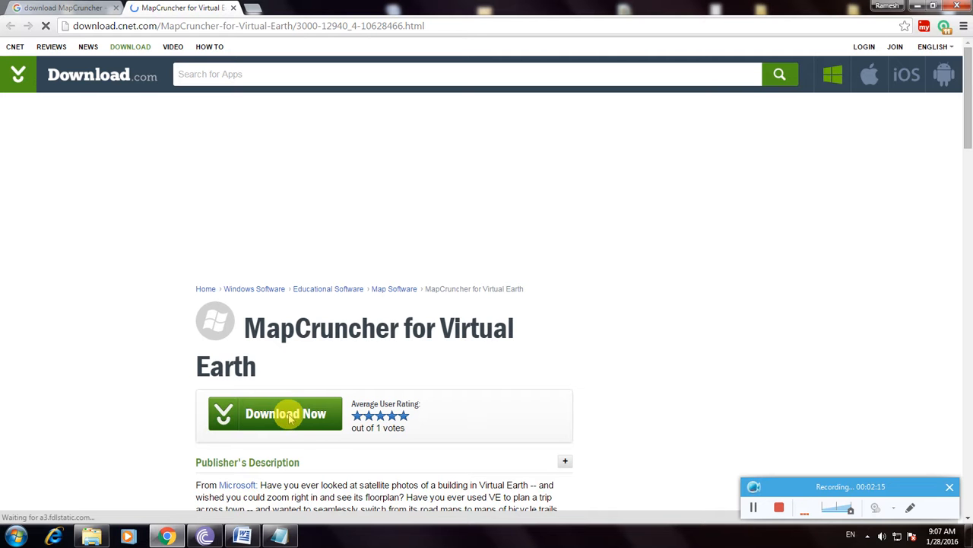
{"action": "left_click", "coordinate": [286, 414]}
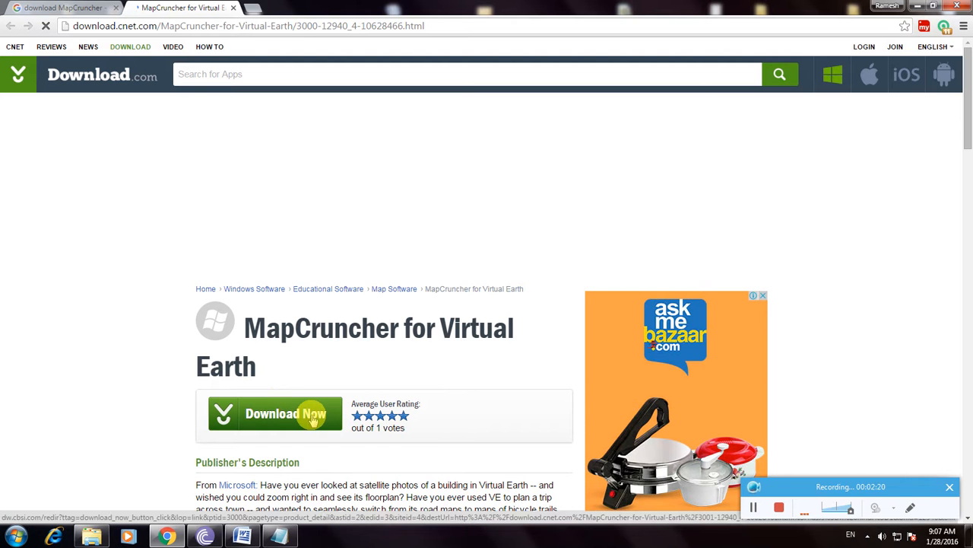
{"action": "mouse_move", "coordinate": [297, 379]}
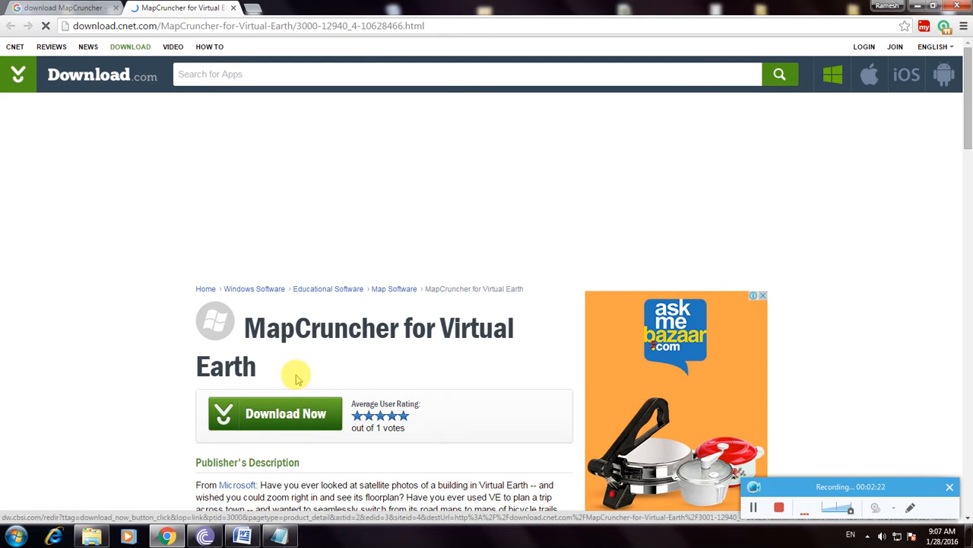
{"action": "left_click", "coordinate": [286, 414]}
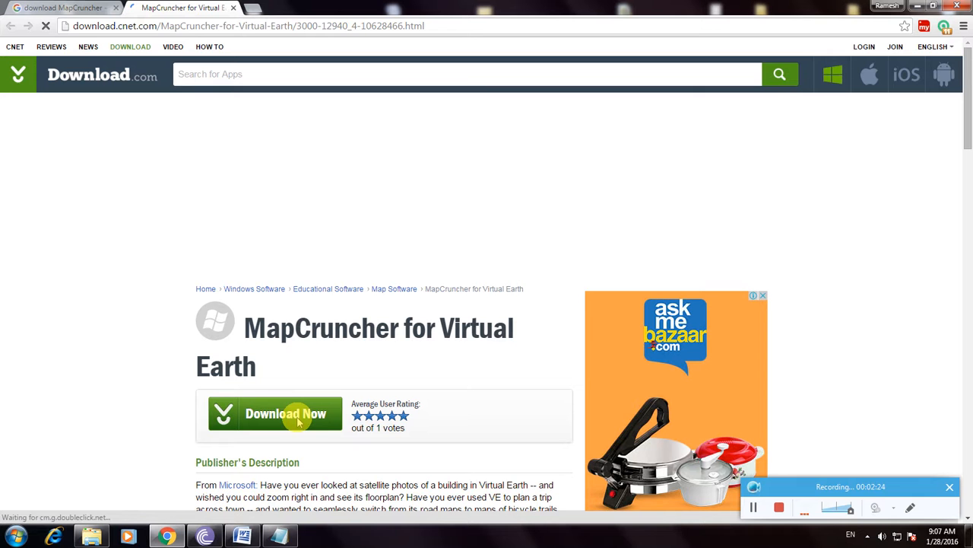
{"action": "left_click", "coordinate": [274, 414]}
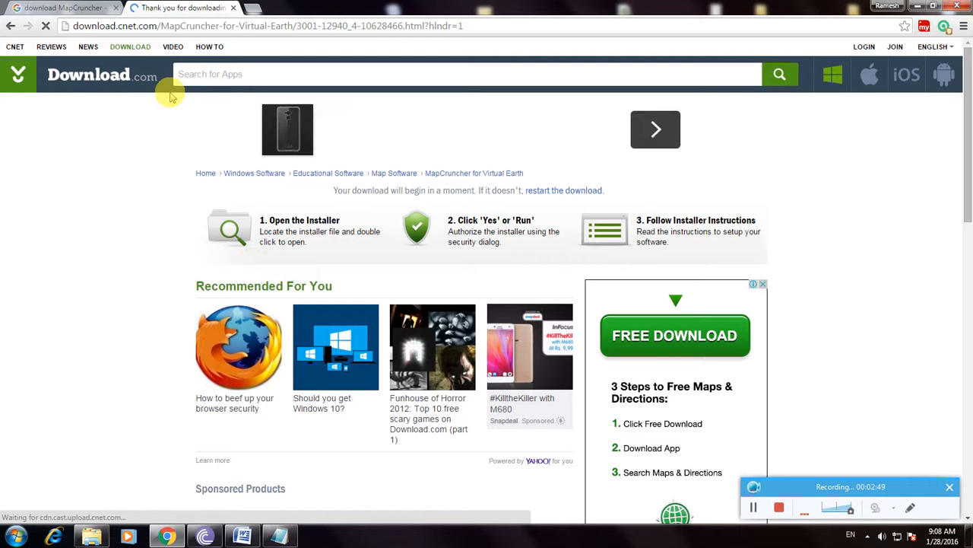
{"action": "mouse_move", "coordinate": [161, 97]}
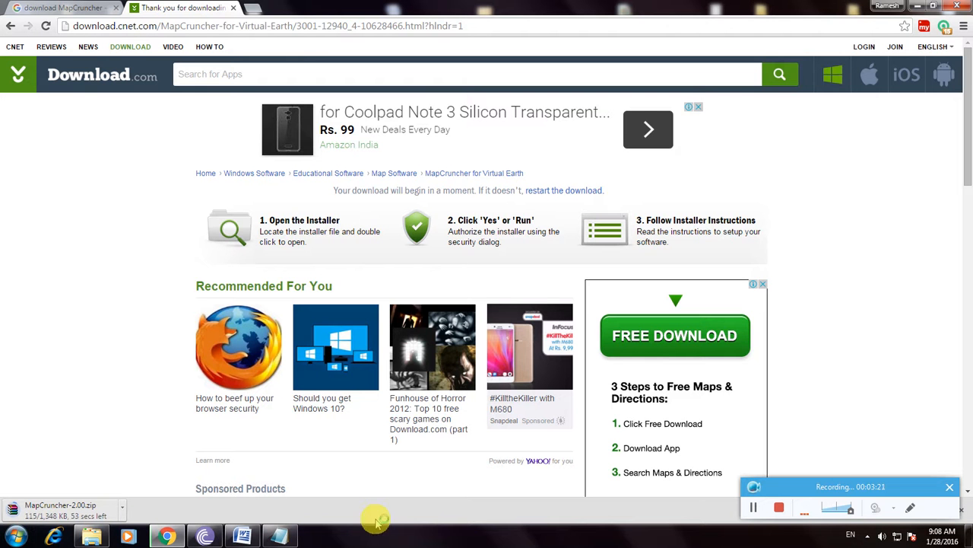
{"action": "mouse_move", "coordinate": [456, 484]}
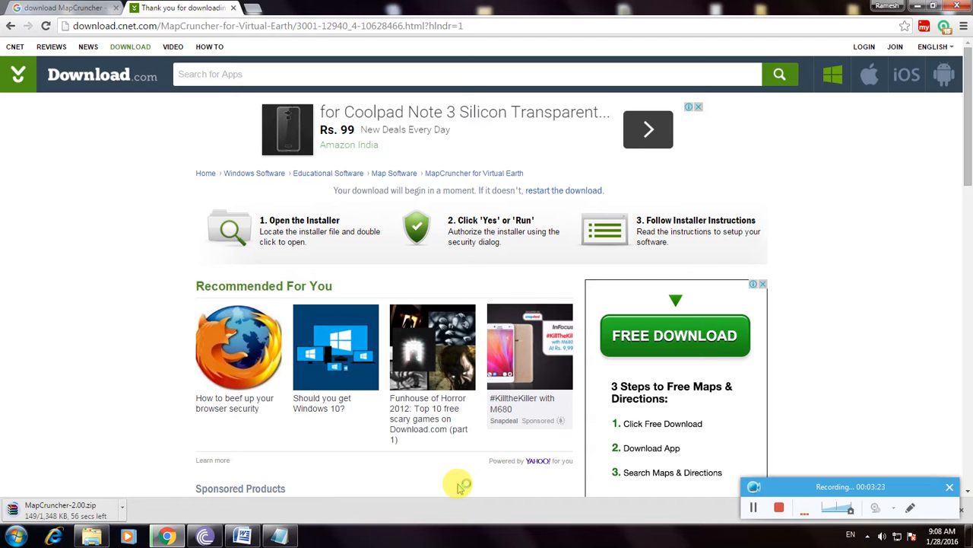